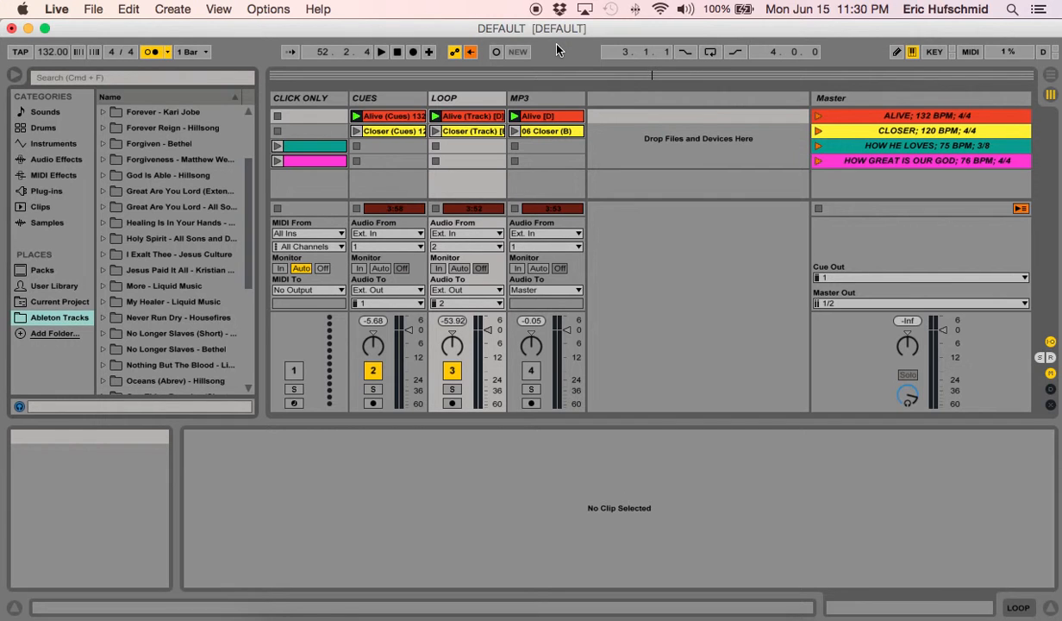
{"action": "mouse_move", "coordinate": [664, 90]}
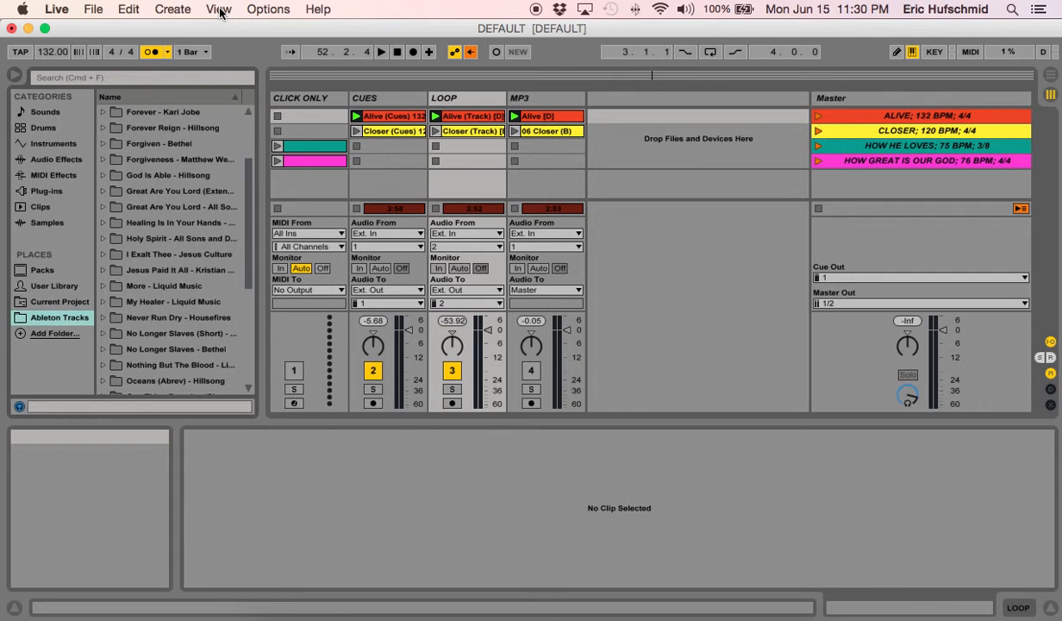
Show the View menu's options with the Overview entry and its info text.
{"action": "left_click", "coordinate": [217, 9]}
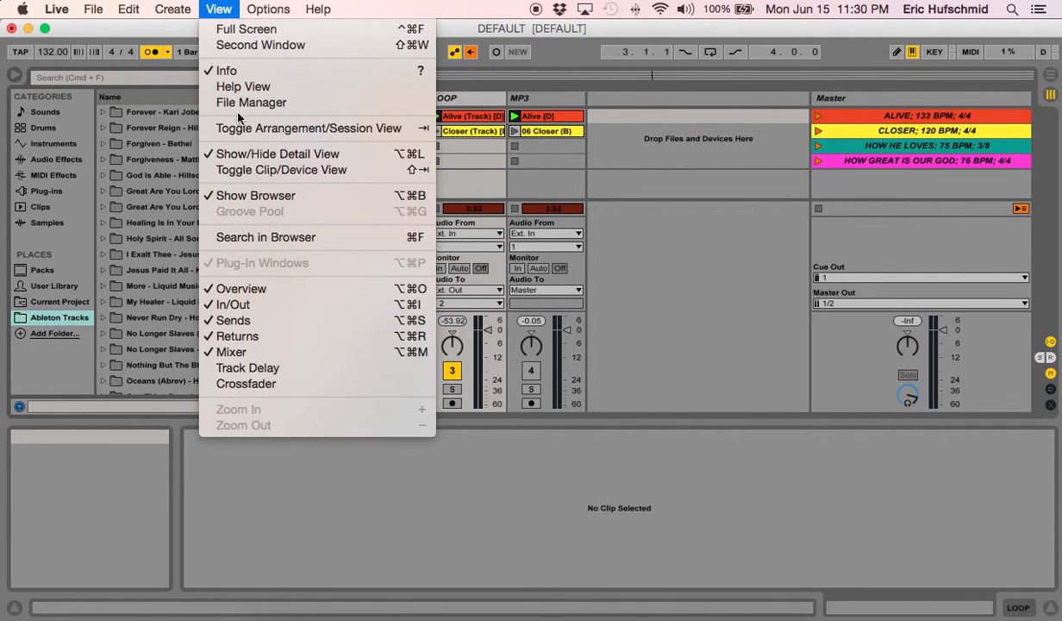
{"action": "mouse_move", "coordinate": [241, 290]}
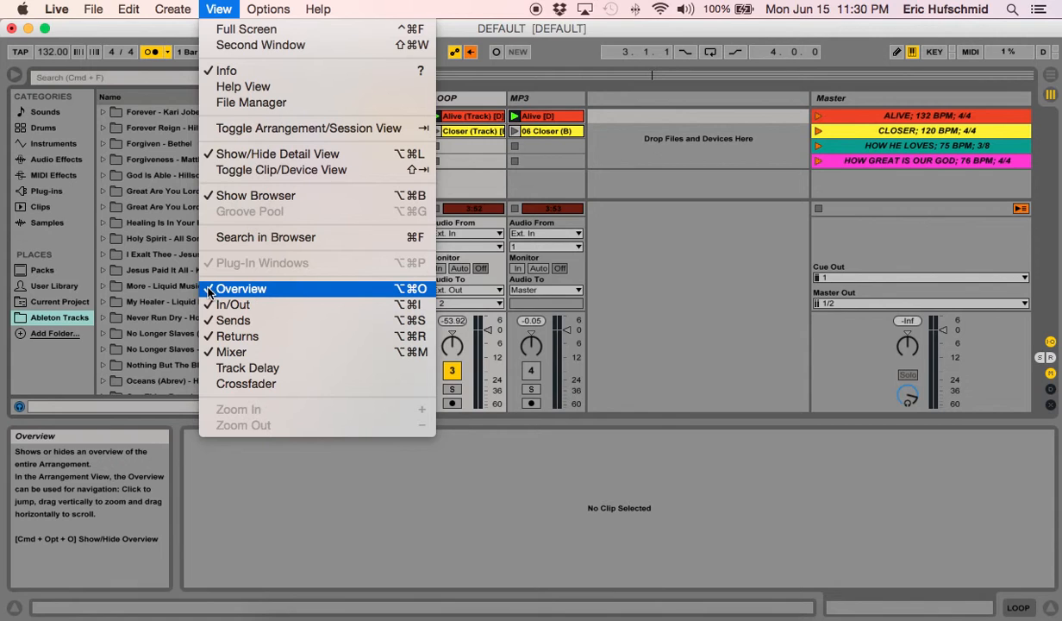
{"action": "mouse_move", "coordinate": [221, 289]}
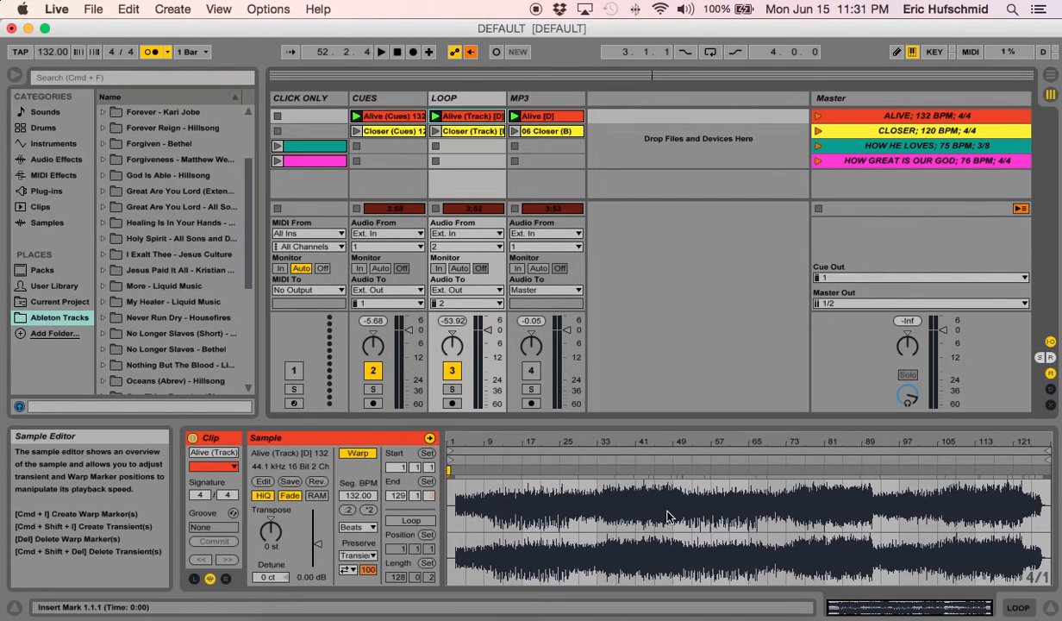
{"action": "mouse_move", "coordinate": [819, 120]}
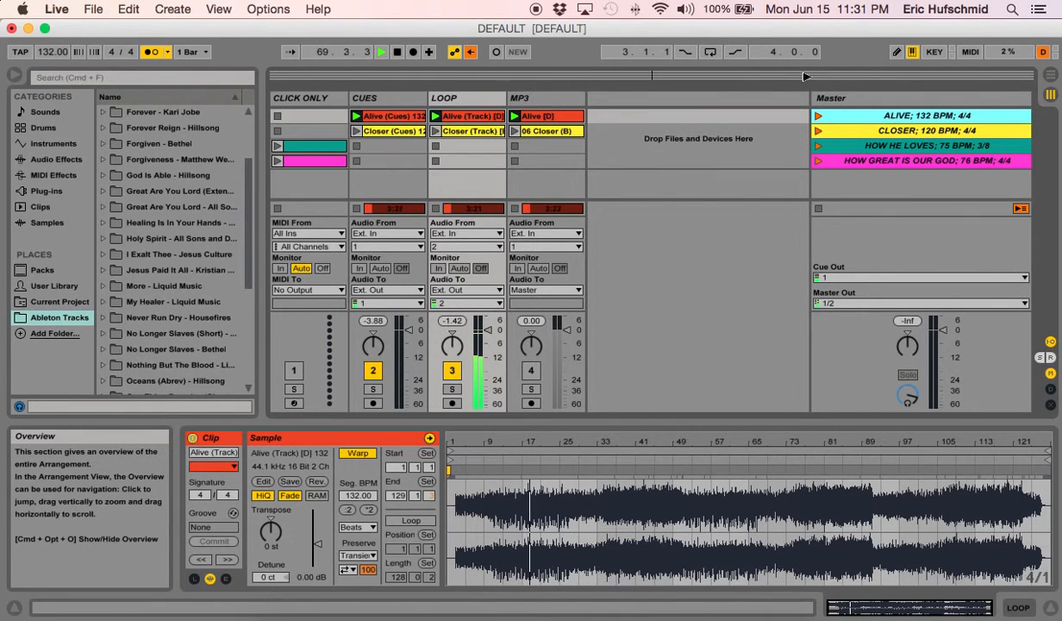
Jump playback to a later spot in the Alive (Track) clip's waveform.
{"action": "left_click", "coordinate": [534, 500]}
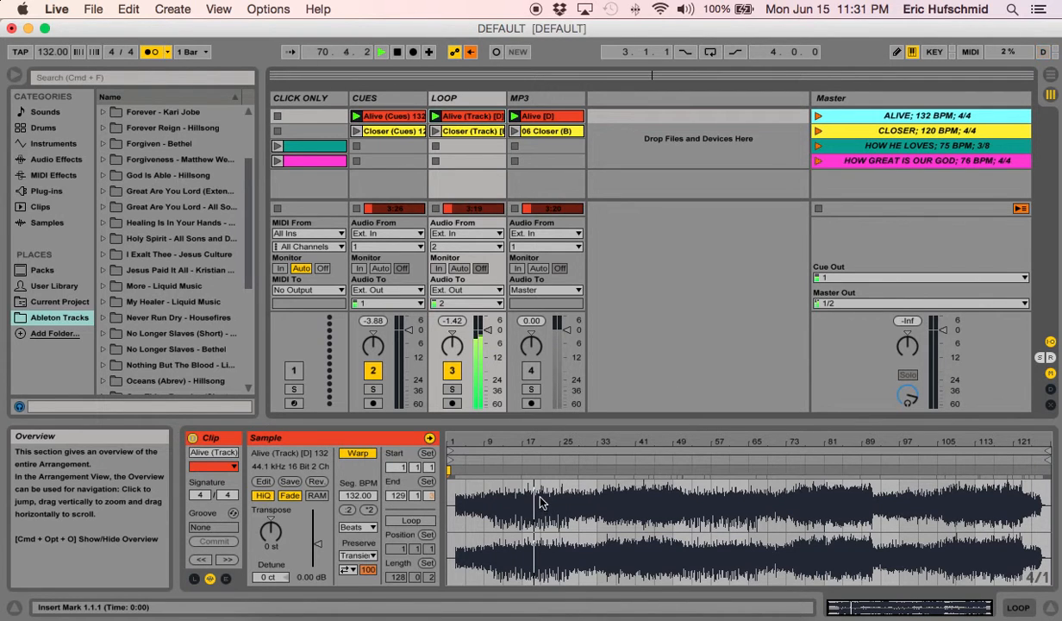